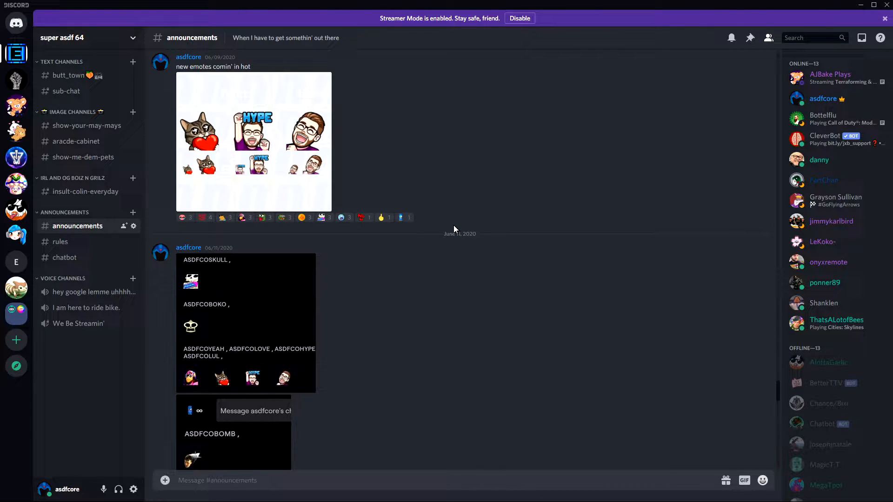
{"action": "mouse_move", "coordinate": [158, 109]}
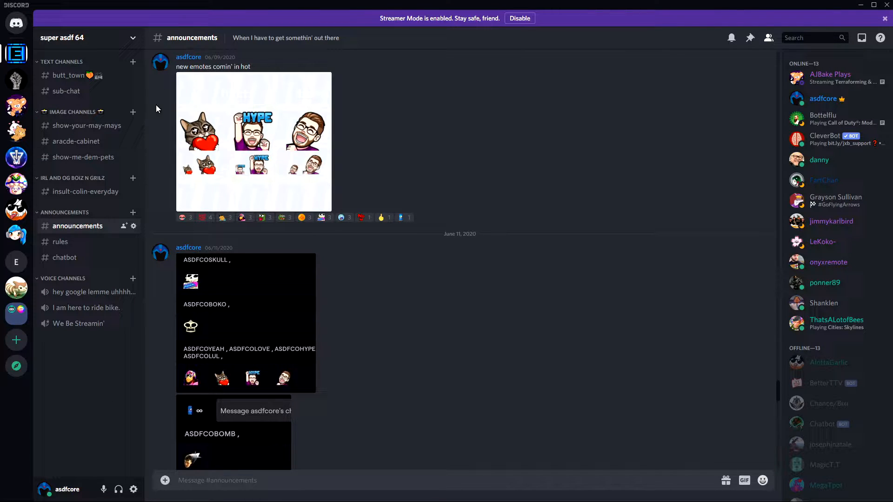
{"action": "mouse_move", "coordinate": [288, 207]}
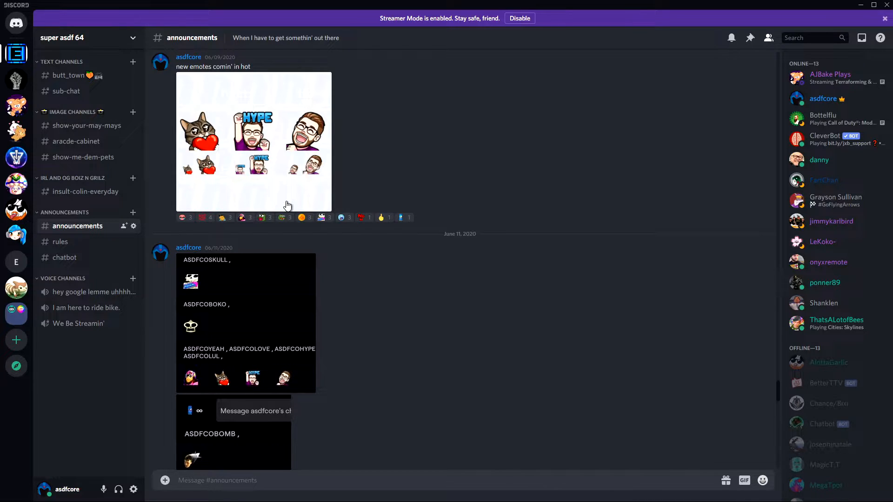
Go to User Settings and show the Connections page listing linked accounts like Spotify and Steam
{"action": "scroll", "scroll_direction": "down", "scroll_amount": 3}
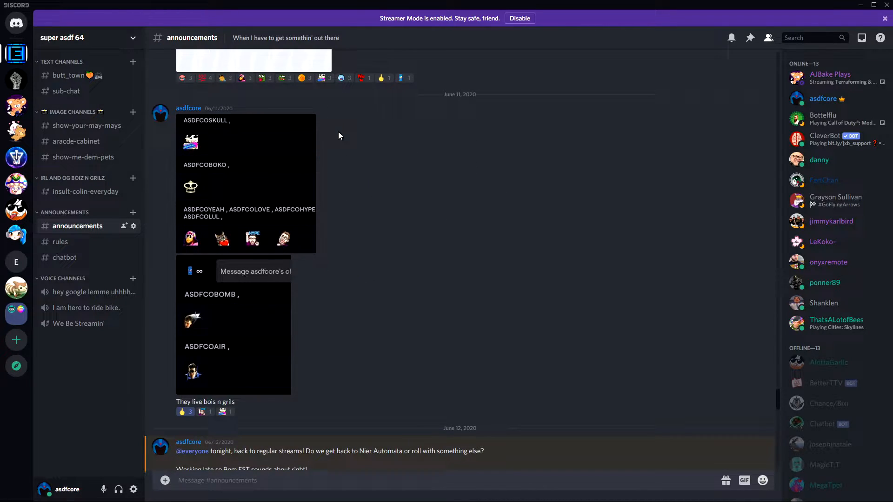
{"action": "mouse_move", "coordinate": [267, 161]}
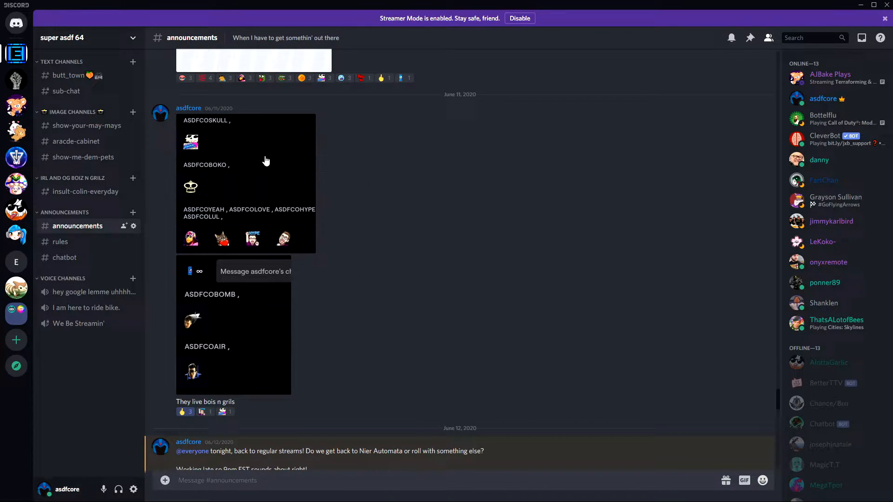
{"action": "scroll", "scroll_direction": "up", "scroll_amount": 3}
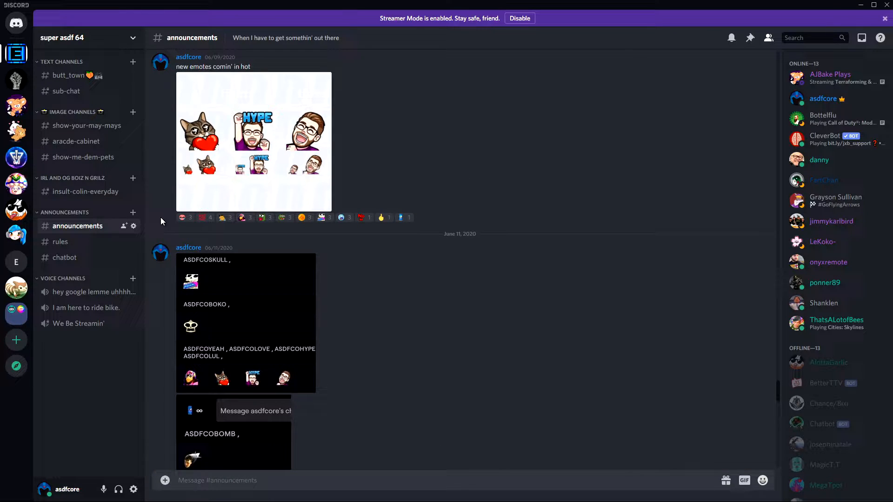
{"action": "mouse_move", "coordinate": [204, 248]}
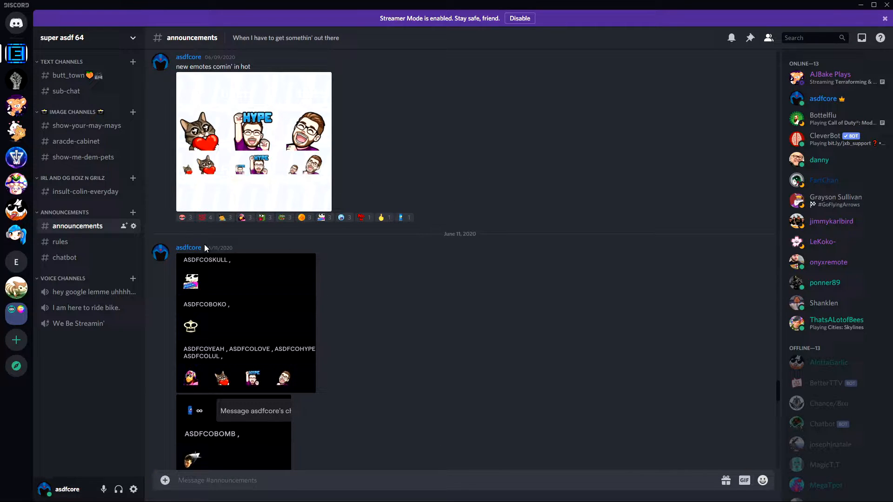
{"action": "mouse_move", "coordinate": [421, 316]}
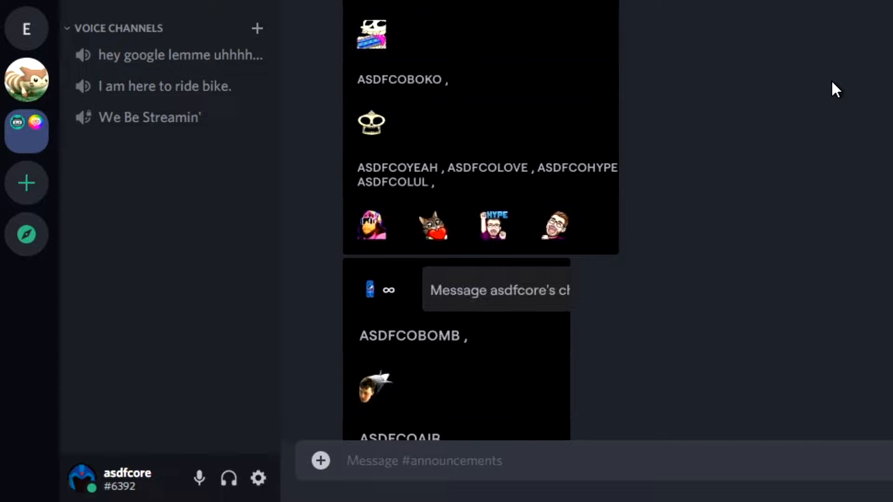
{"action": "mouse_move", "coordinate": [258, 479]}
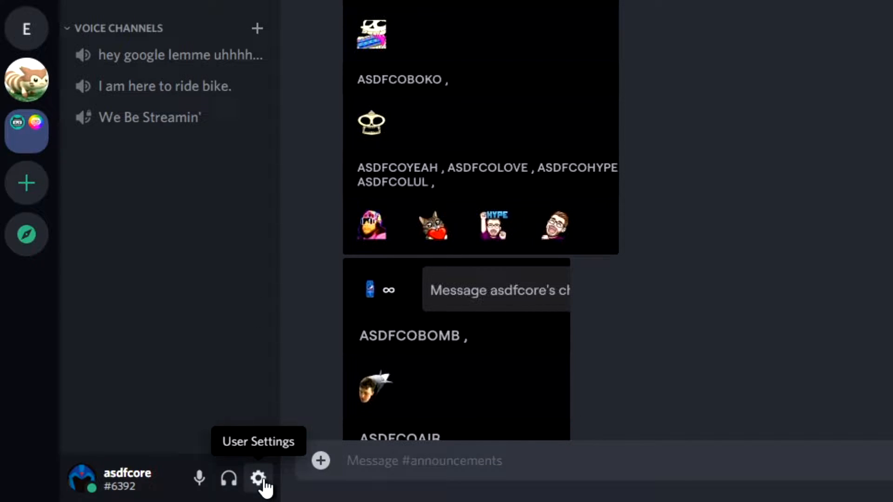
{"action": "left_click", "coordinate": [260, 480]}
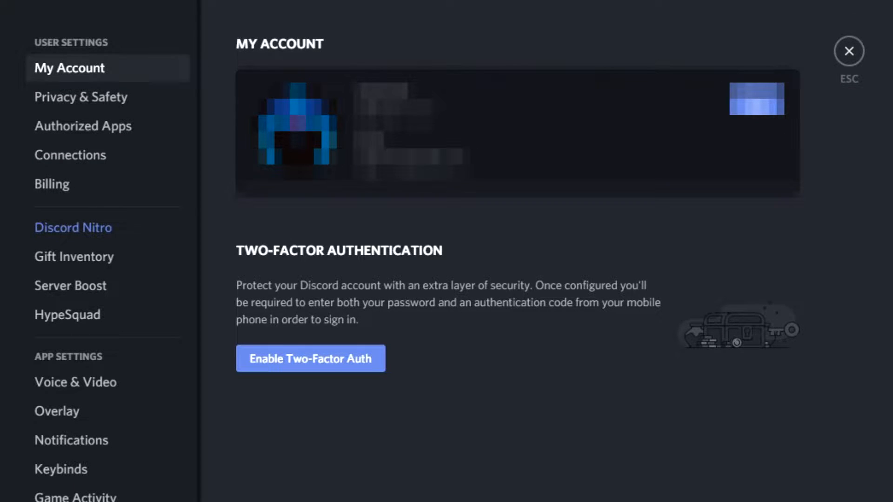
{"action": "mouse_move", "coordinate": [140, 159]}
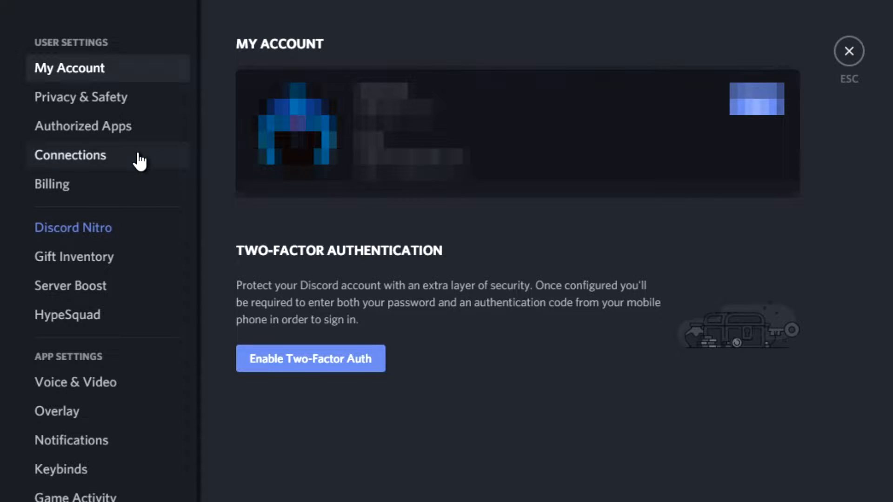
{"action": "left_click", "coordinate": [70, 155]}
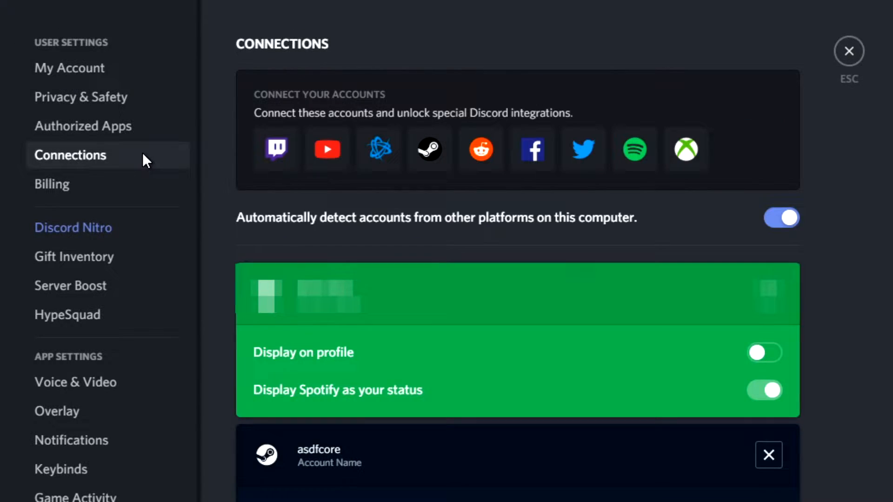
{"action": "mouse_move", "coordinate": [218, 211]}
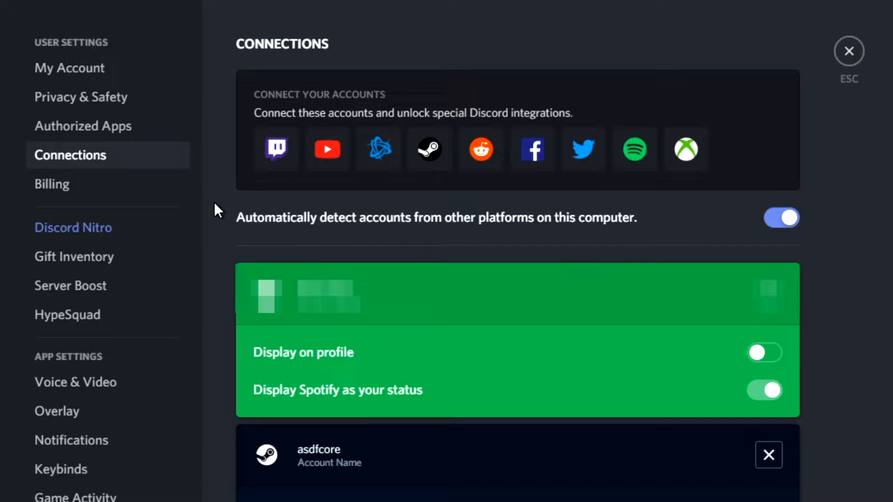
{"action": "mouse_move", "coordinate": [277, 148]}
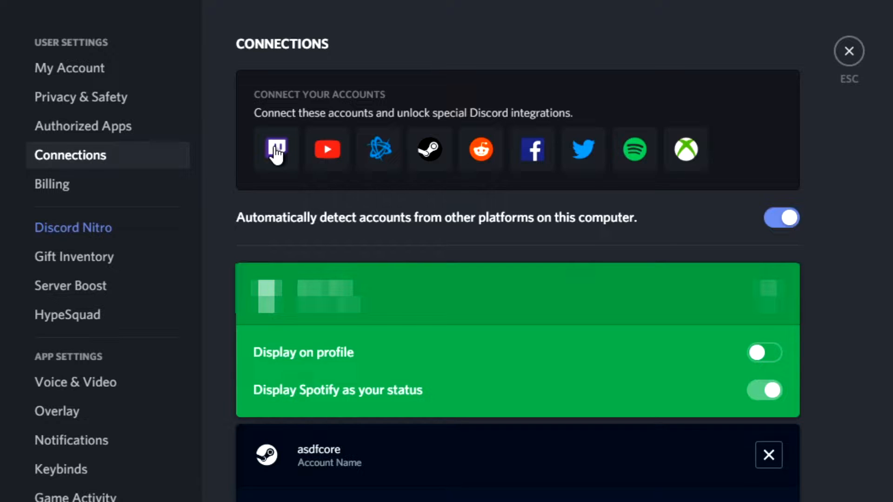
Link a Twitch account from Connections and authorize Discord on the Twitch page
{"action": "left_click", "coordinate": [276, 149]}
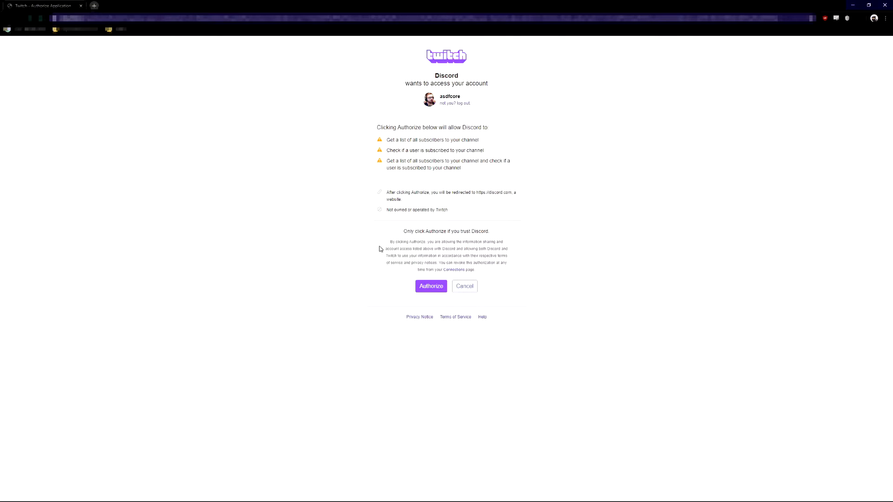
{"action": "mouse_move", "coordinate": [431, 286]}
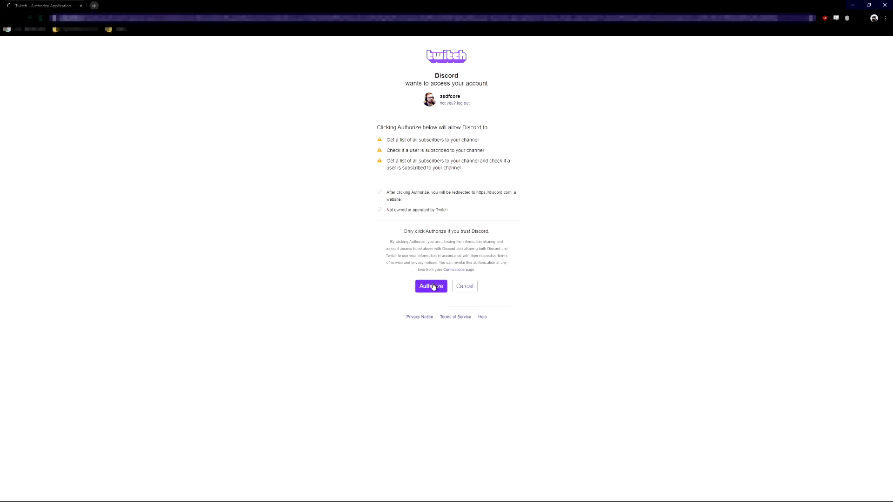
{"action": "left_click", "coordinate": [430, 286]}
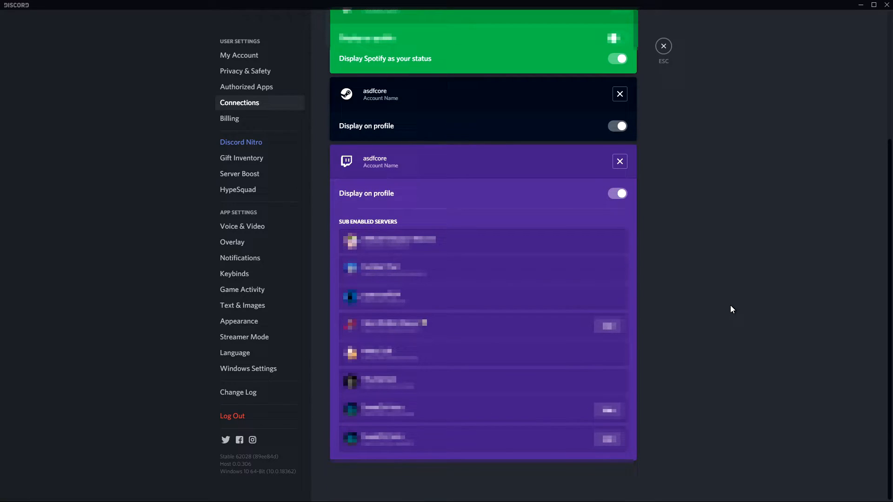
{"action": "mouse_move", "coordinate": [717, 263]}
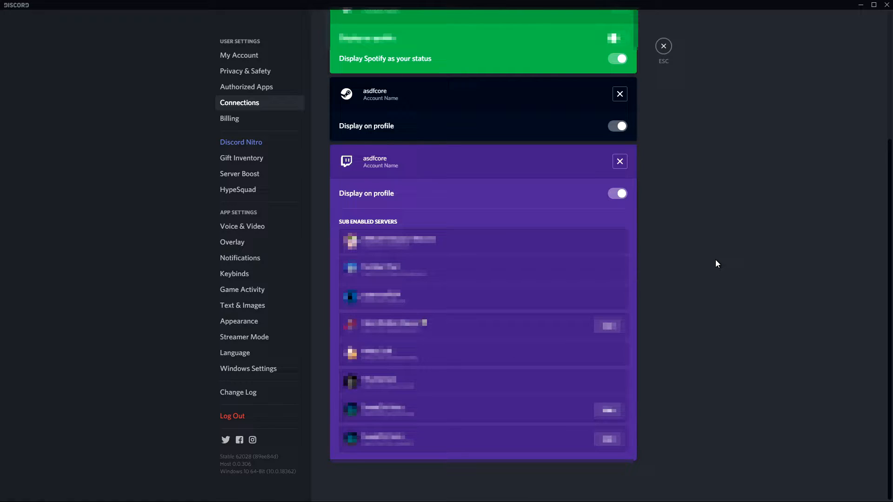
{"action": "mouse_move", "coordinate": [682, 166]}
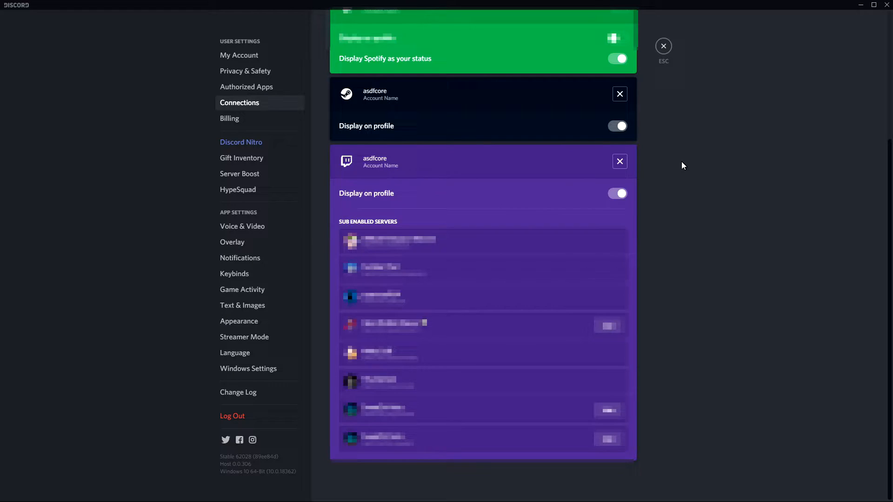
{"action": "mouse_move", "coordinate": [319, 320]}
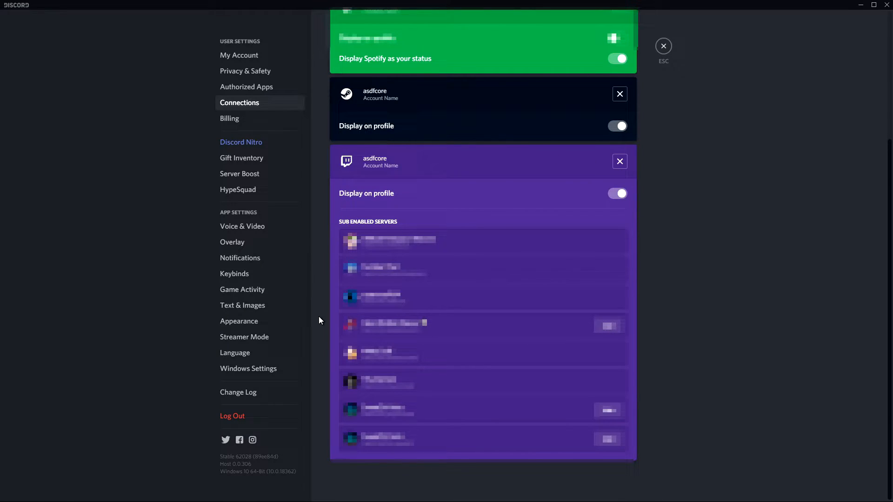
Leave settings for the announcements channel and bring up the server's dropdown menu
{"action": "left_click", "coordinate": [616, 194]}
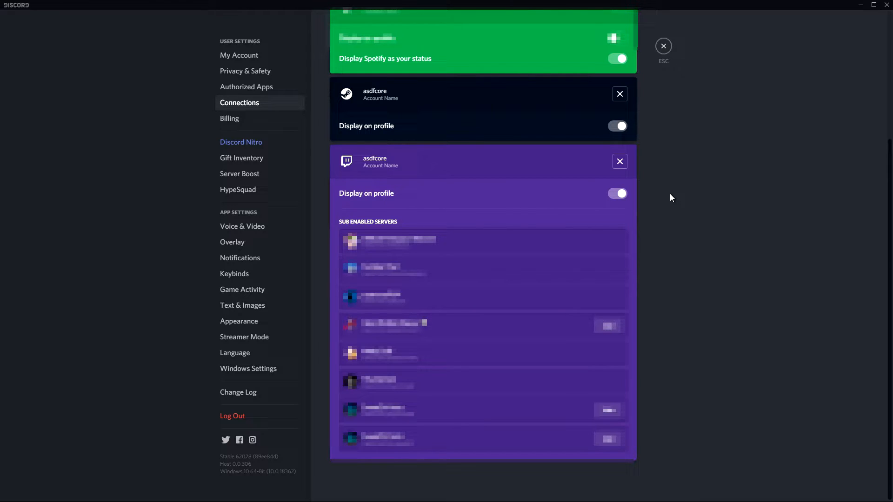
{"action": "left_click", "coordinate": [664, 46]}
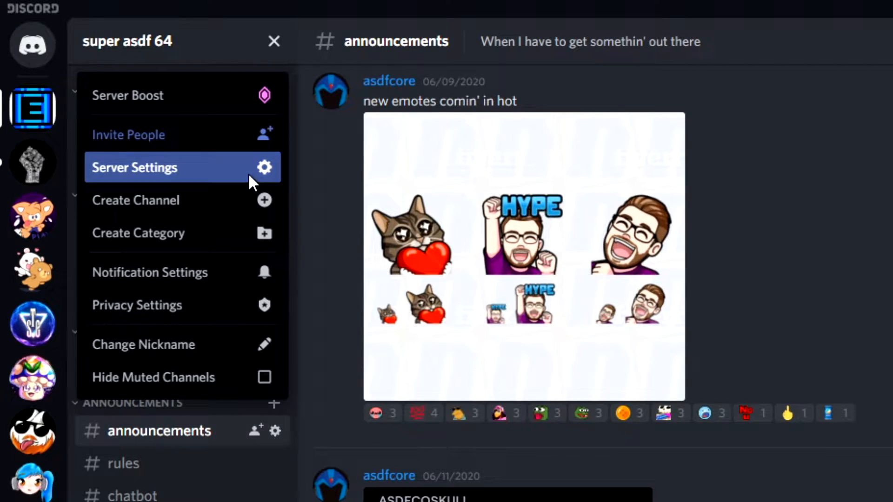
Show Server Settings > Integrations with Twitch syncing 11 subscribers to the subbies role
{"action": "left_click", "coordinate": [134, 166]}
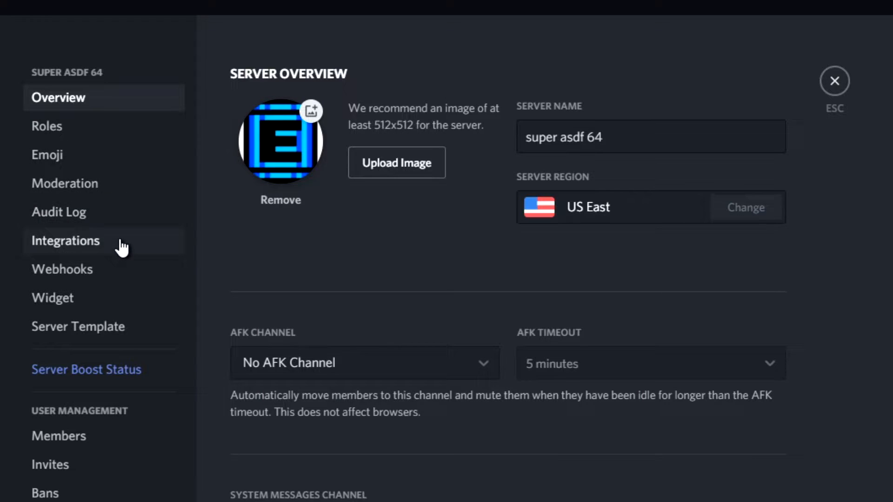
{"action": "left_click", "coordinate": [65, 240]}
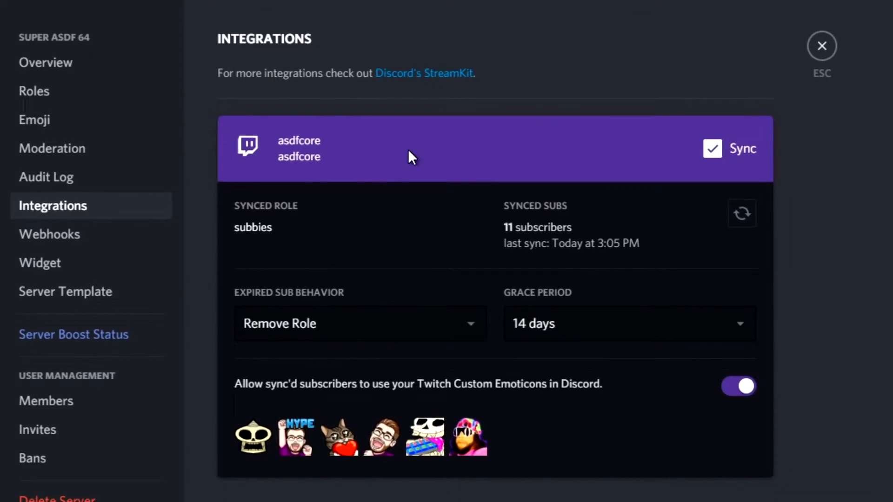
{"action": "scroll", "scroll_direction": "down", "scroll_amount": 3}
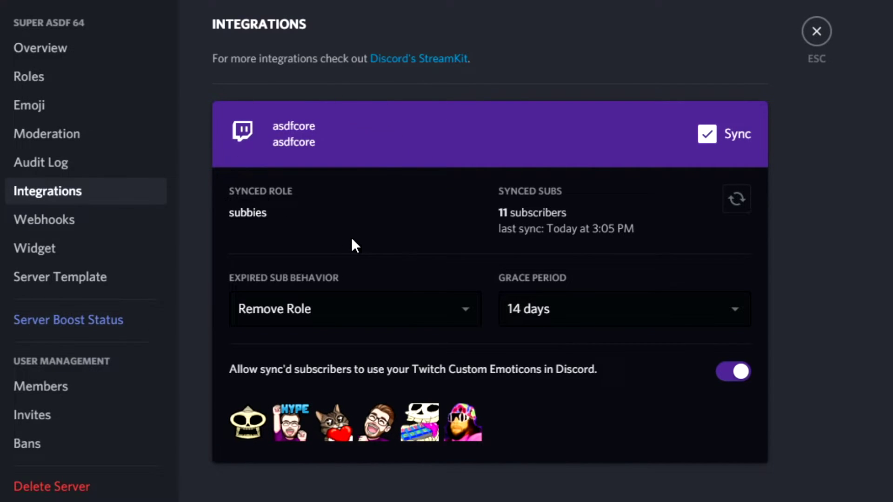
{"action": "mouse_move", "coordinate": [762, 269]}
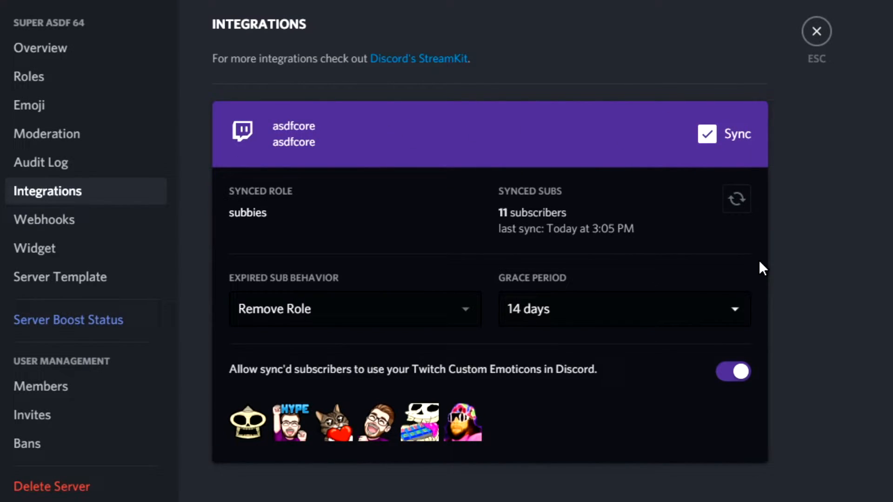
{"action": "mouse_move", "coordinate": [818, 302]}
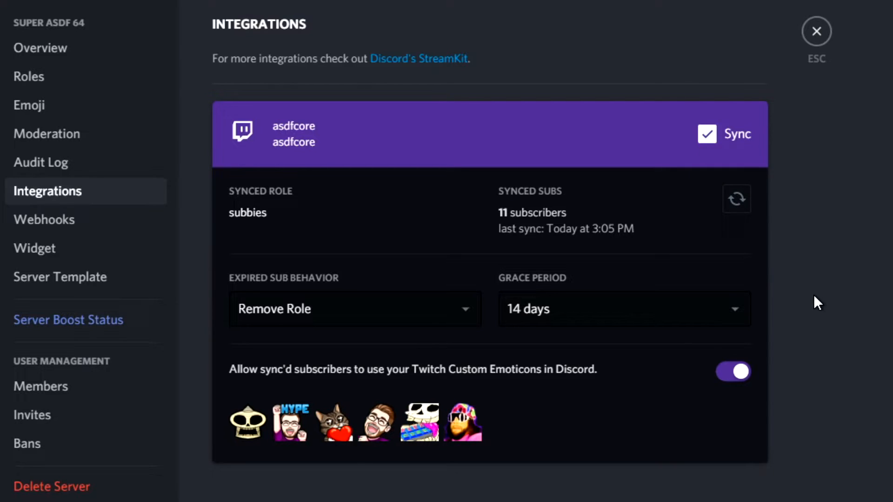
{"action": "mouse_move", "coordinate": [648, 402]}
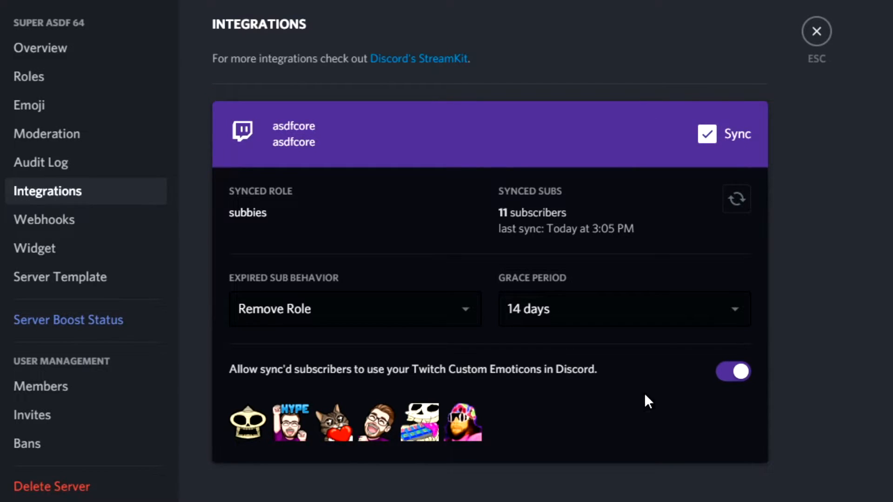
{"action": "mouse_move", "coordinate": [420, 423]}
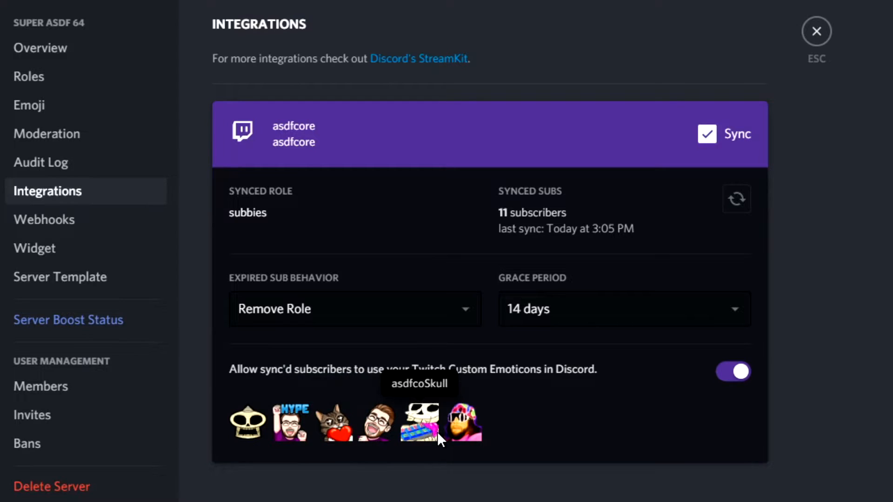
{"action": "mouse_move", "coordinate": [438, 433]}
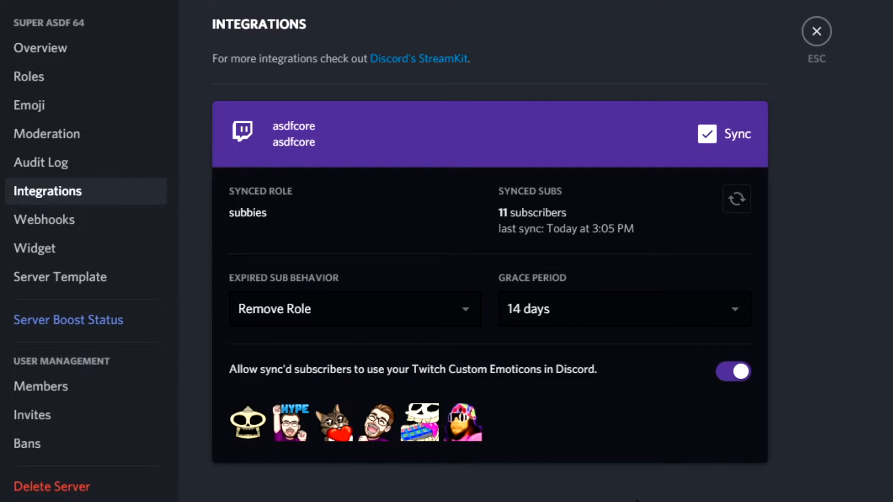
Review the subbies role and its permissions under Roles, then return to the announcements channel
{"action": "left_click", "coordinate": [29, 77]}
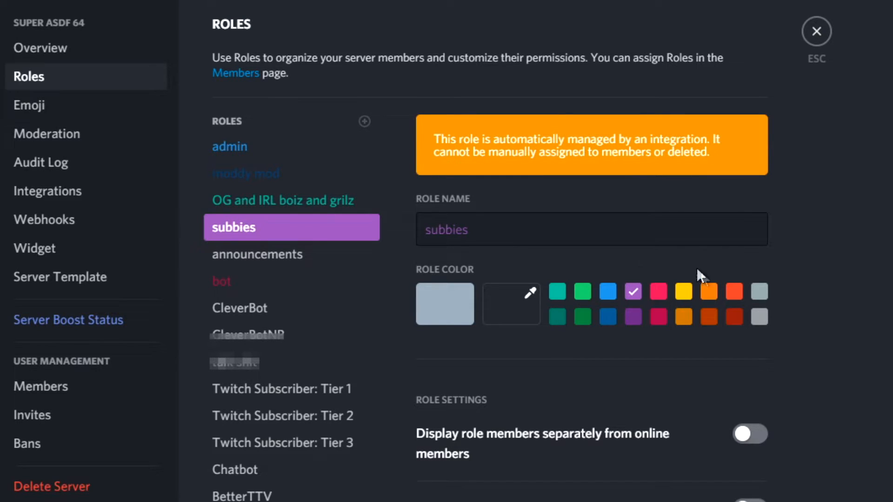
{"action": "scroll", "scroll_direction": "down", "scroll_amount": 3}
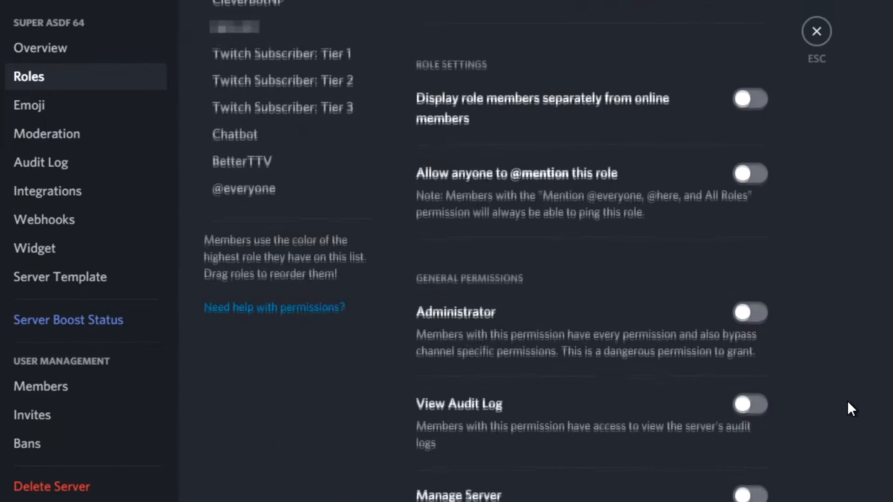
{"action": "scroll", "scroll_direction": "down", "scroll_amount": 3}
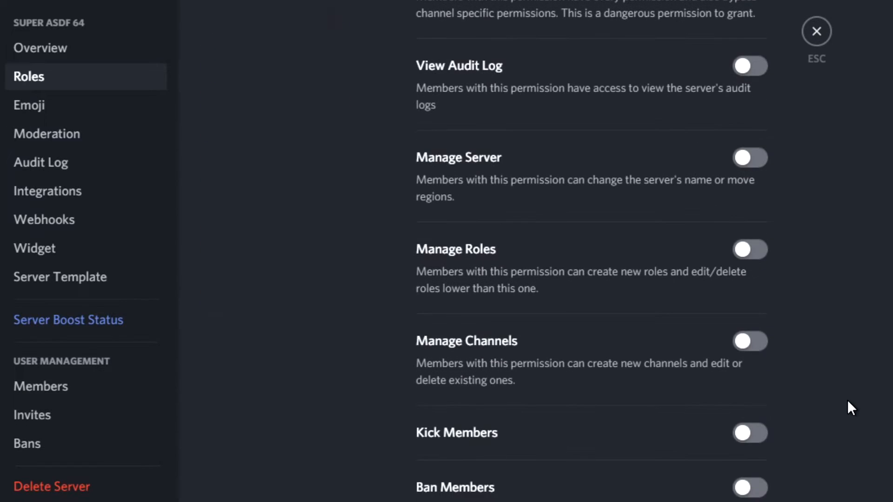
{"action": "left_click", "coordinate": [816, 31]}
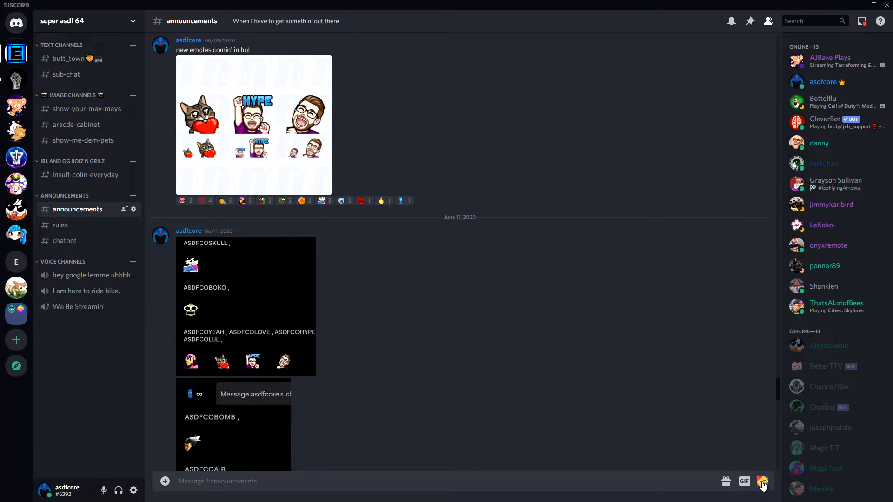
Show the emoji picker with the server's emotes including the synced Twitch emote asdfcoHype
{"action": "left_click", "coordinate": [763, 481]}
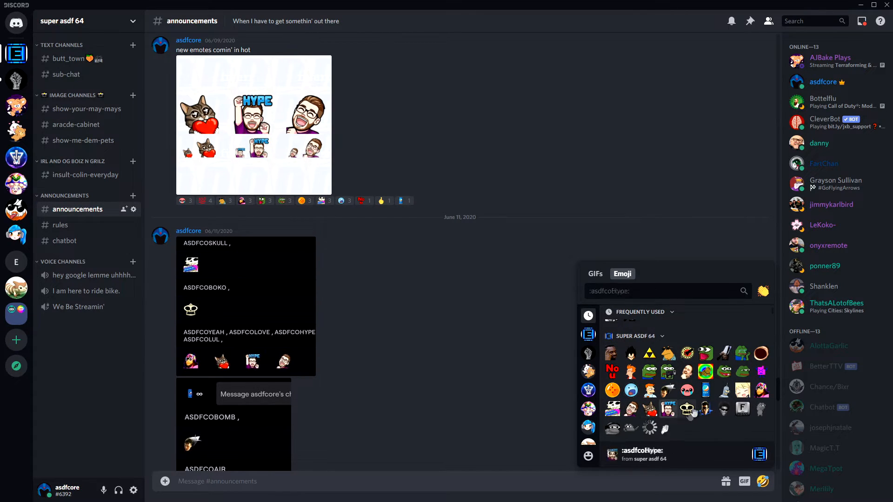
{"action": "mouse_move", "coordinate": [649, 410]}
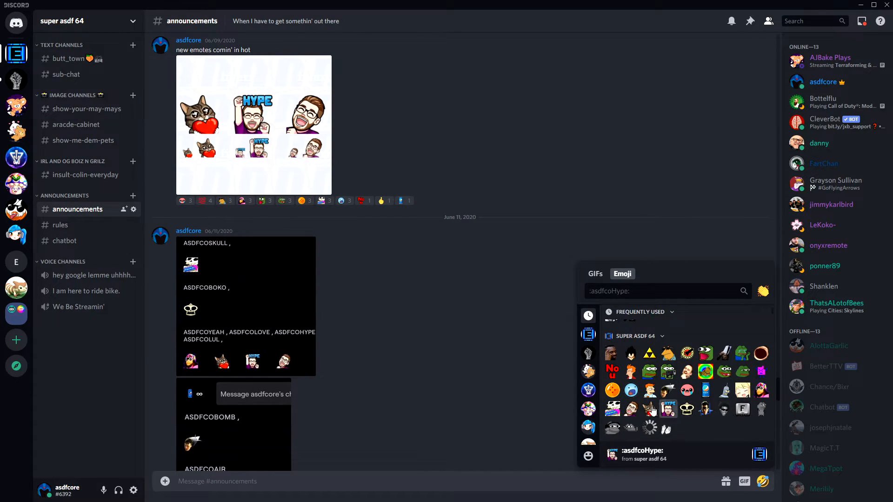